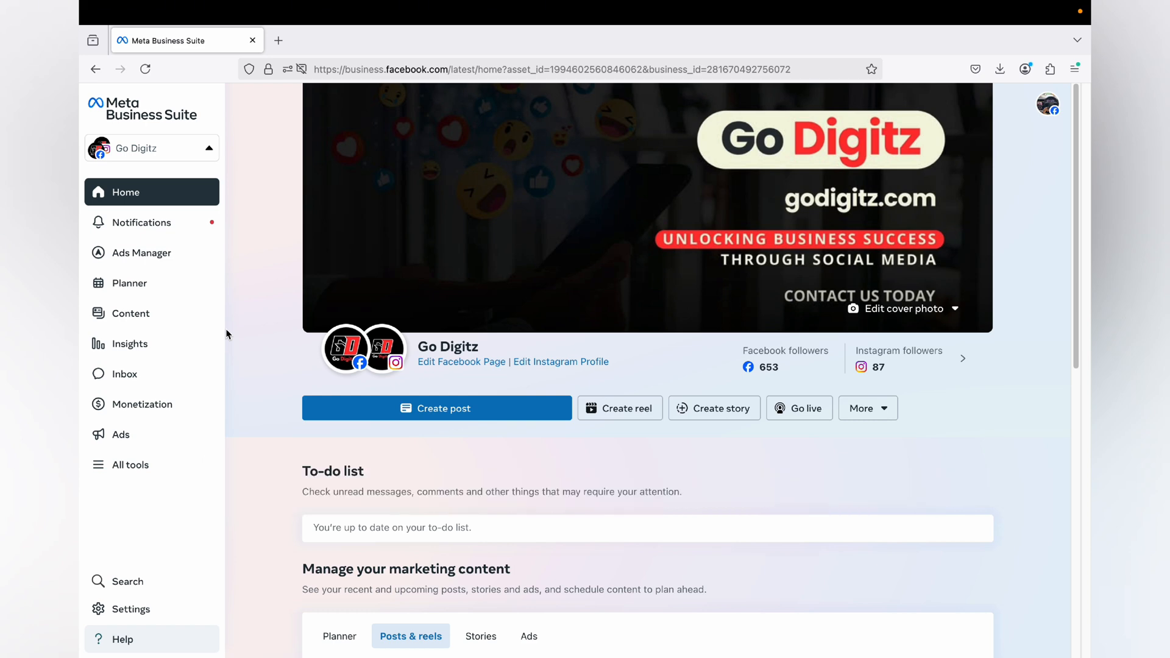
{"action": "mouse_move", "coordinate": [274, 270]}
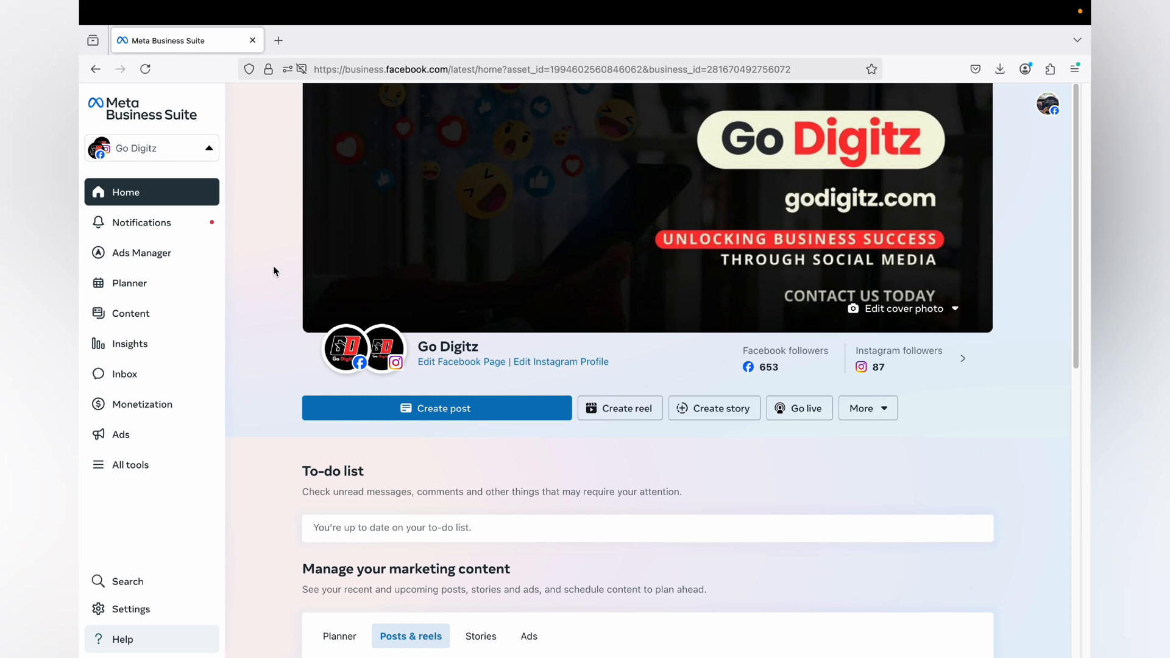
{"action": "mouse_move", "coordinate": [288, 217]}
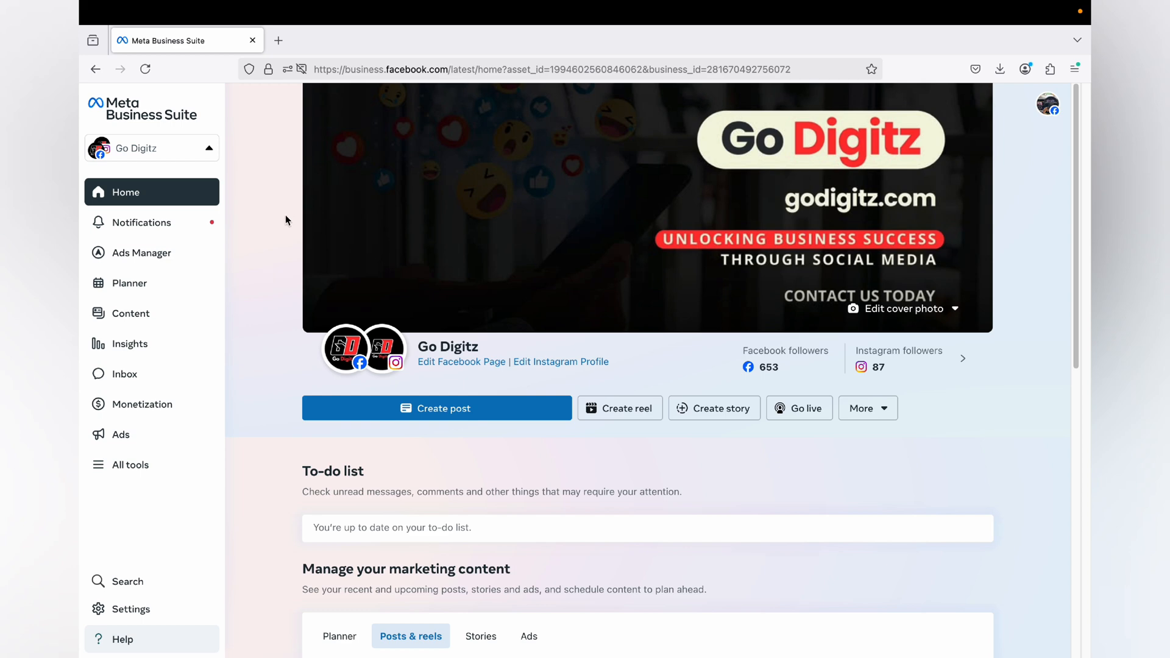
{"action": "mouse_move", "coordinate": [130, 609]}
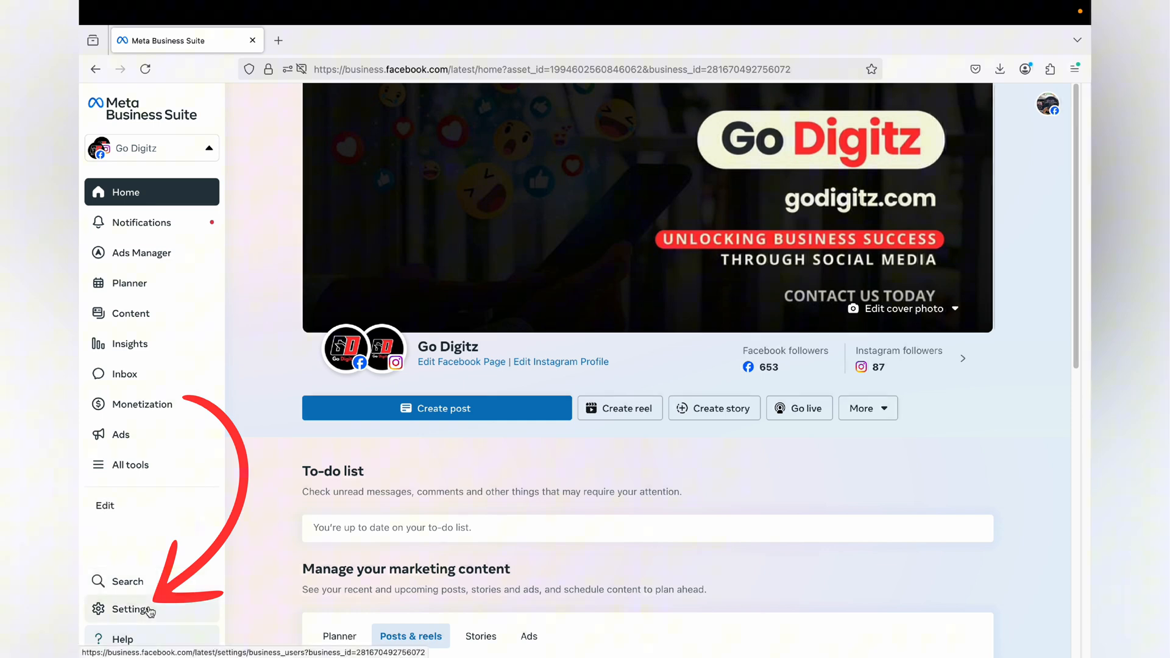
Go to Settings › Pages to see the Go Digitz Page and its two assigned people
{"action": "left_click", "coordinate": [131, 609]}
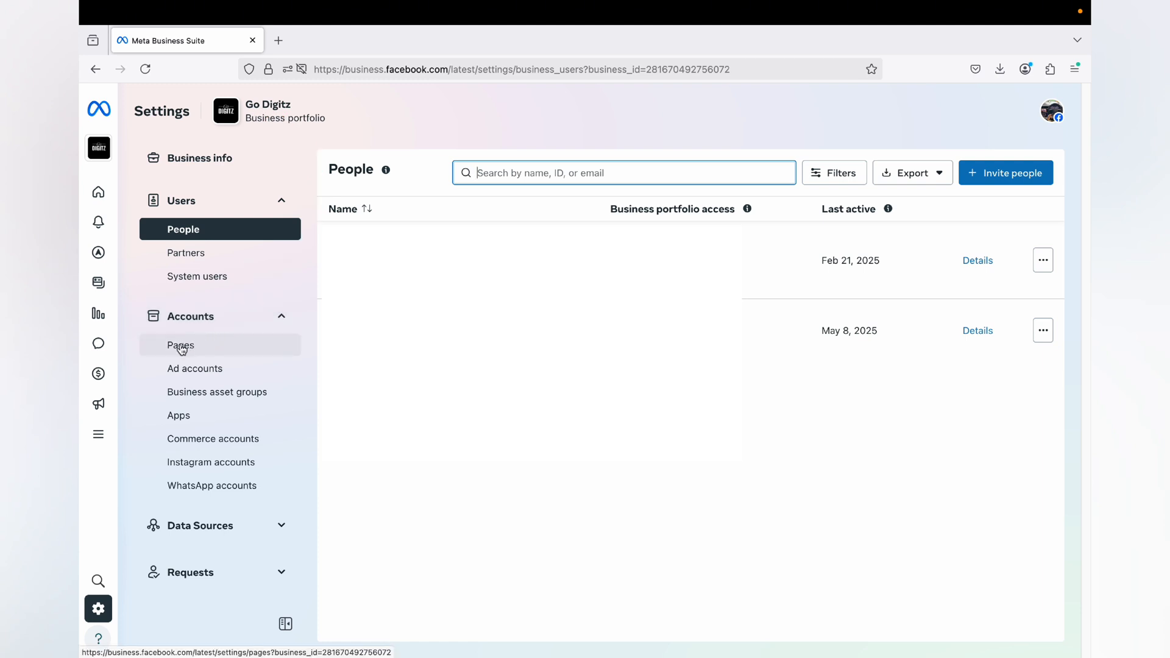
{"action": "left_click", "coordinate": [180, 345]}
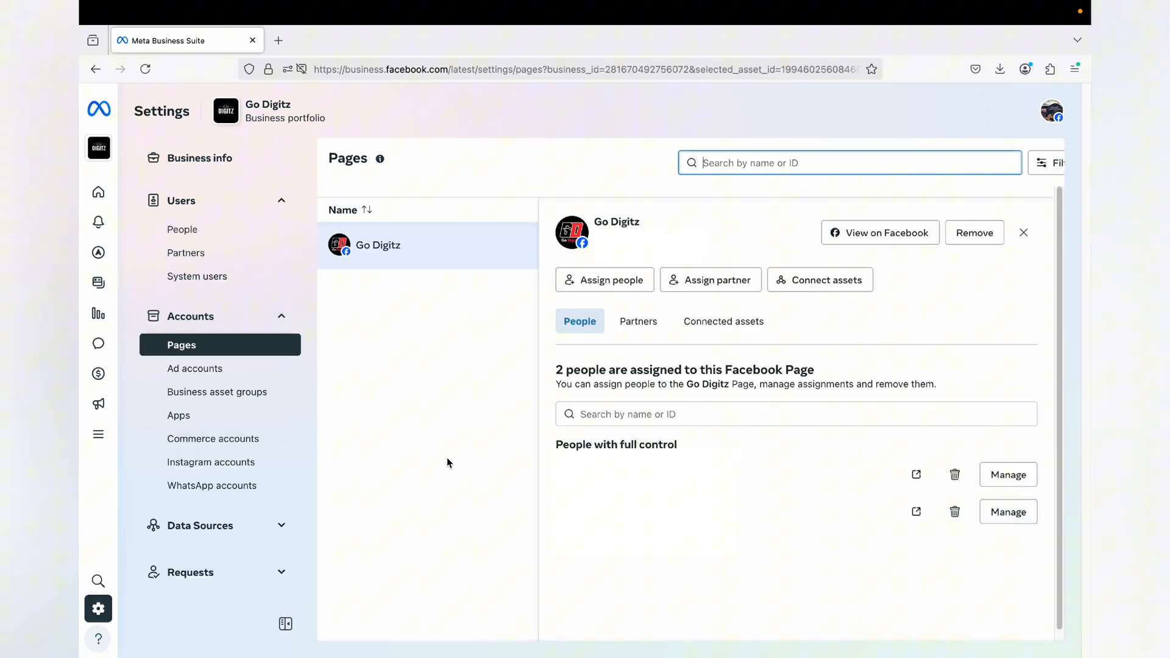
{"action": "mouse_move", "coordinate": [476, 228]}
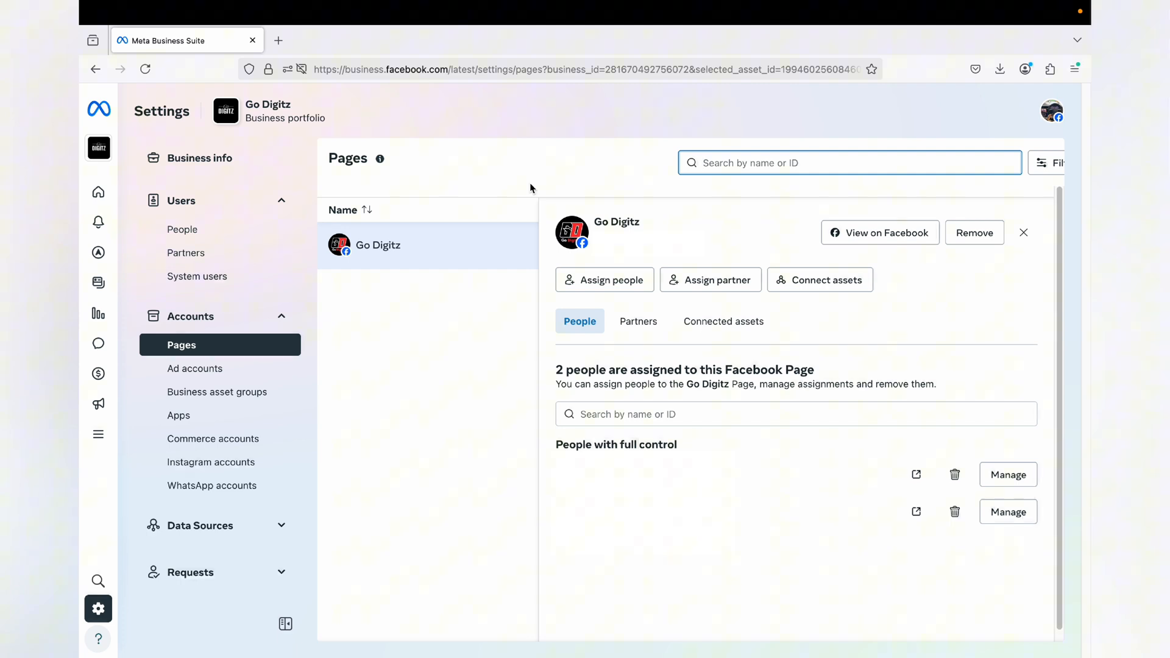
{"action": "mouse_move", "coordinate": [186, 252]}
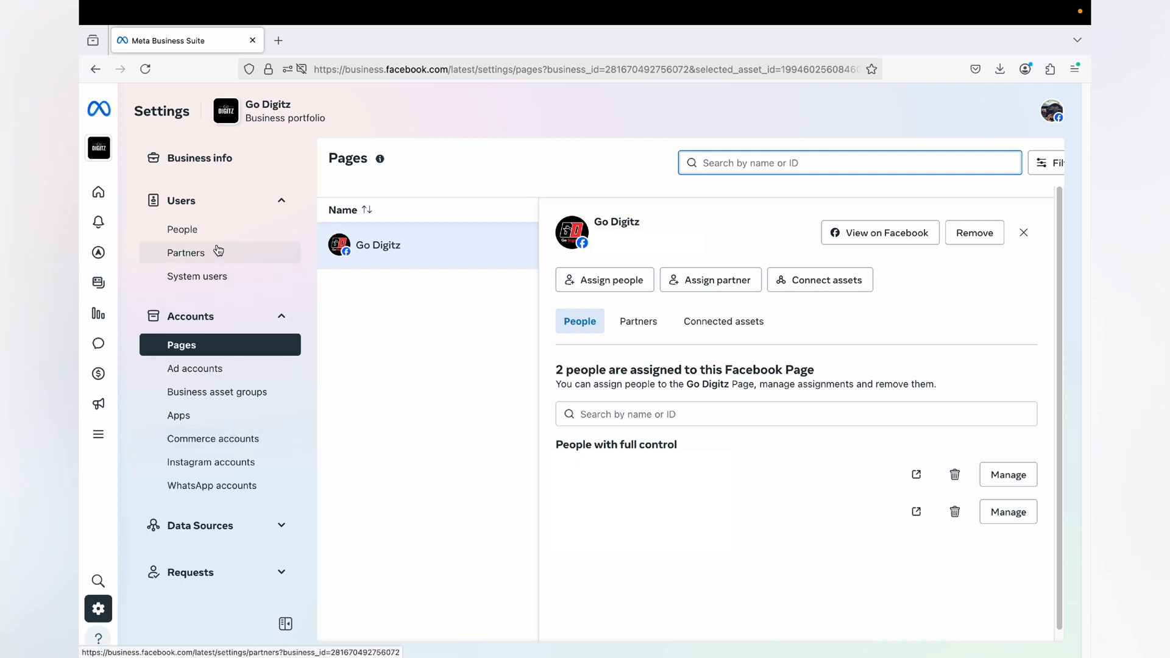
{"action": "mouse_move", "coordinate": [234, 423]}
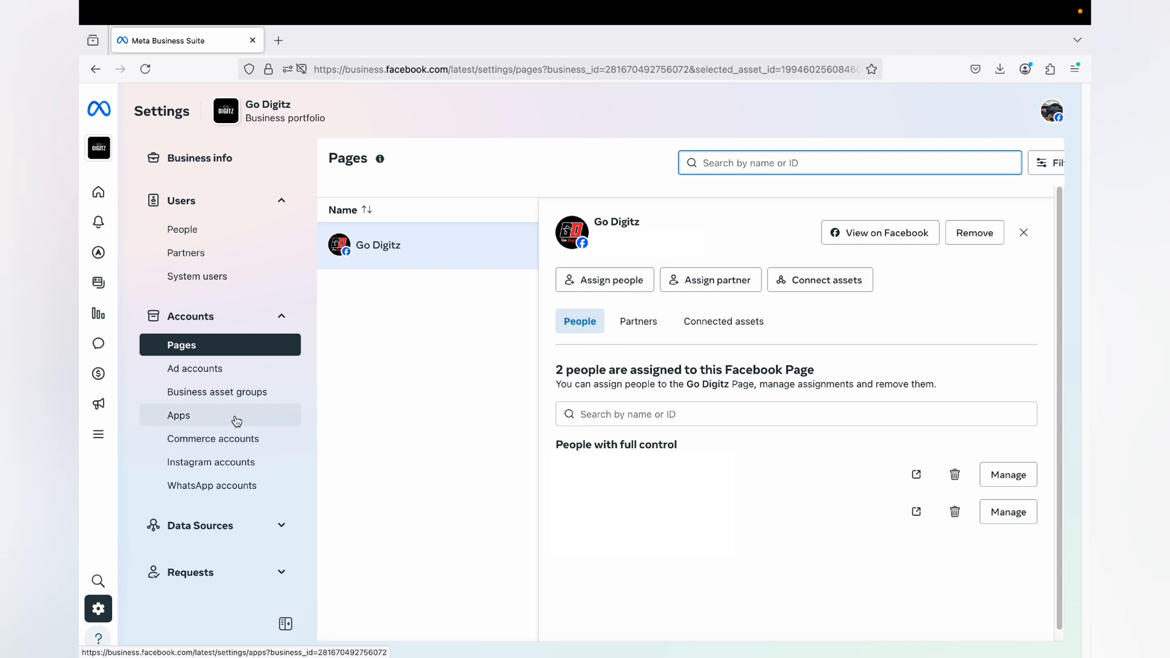
Choose Business Manager in the sidebar, bringing up the classic-settings prompt
{"action": "scroll", "scroll_direction": "down", "scroll_amount": 3}
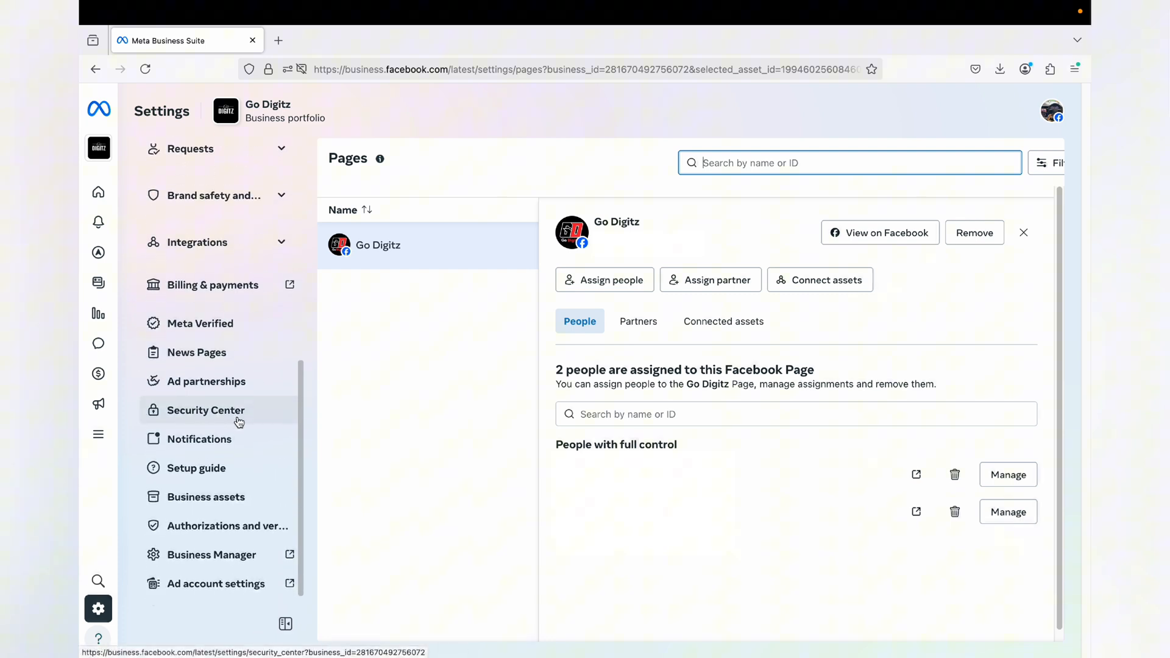
{"action": "scroll", "scroll_direction": "down", "scroll_amount": 3}
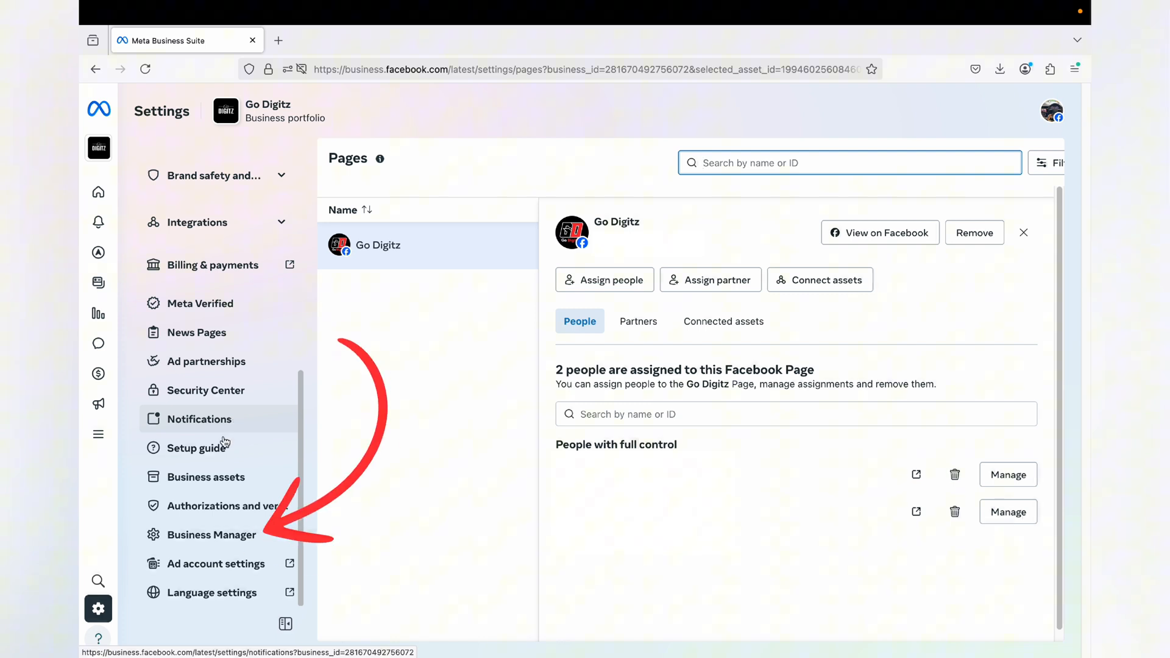
{"action": "mouse_move", "coordinate": [212, 535]}
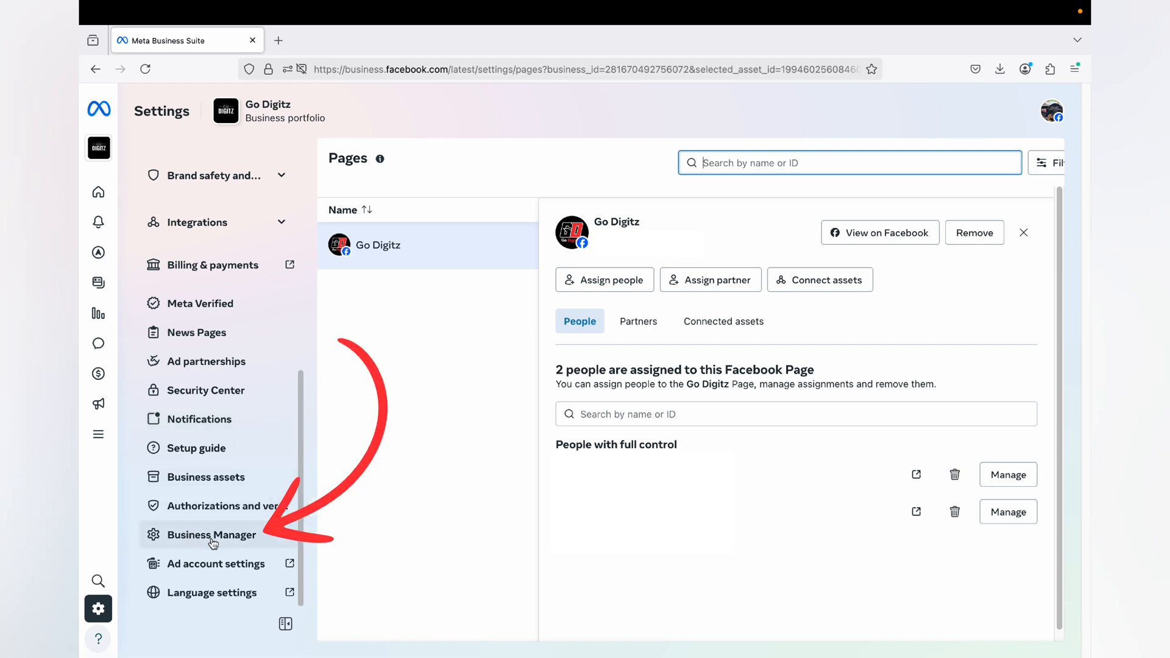
{"action": "left_click", "coordinate": [212, 534]}
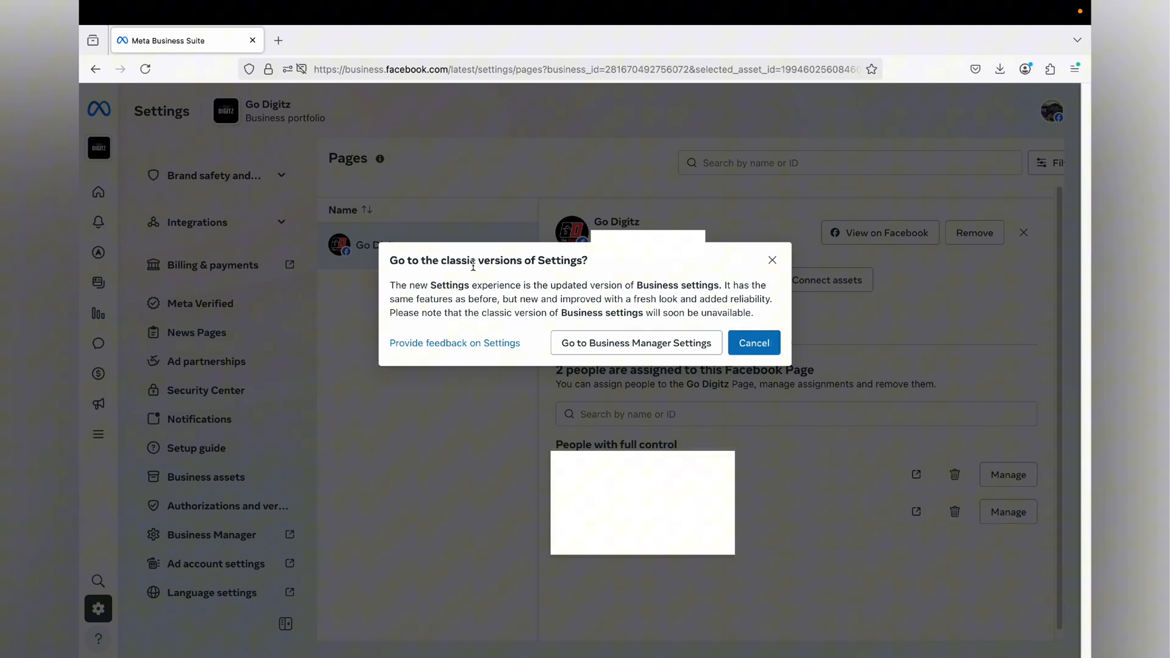
{"action": "mouse_move", "coordinate": [588, 290]}
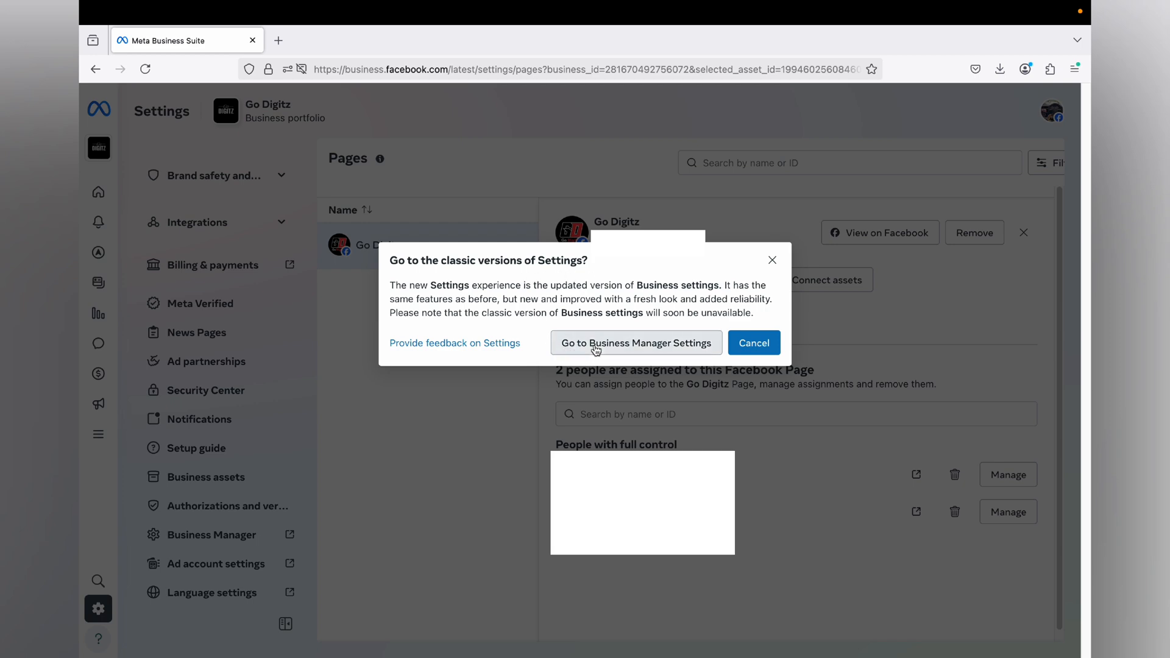
Confirm 'Go to Business Manager Settings', opening classic settings on the People list
{"action": "left_click", "coordinate": [637, 343]}
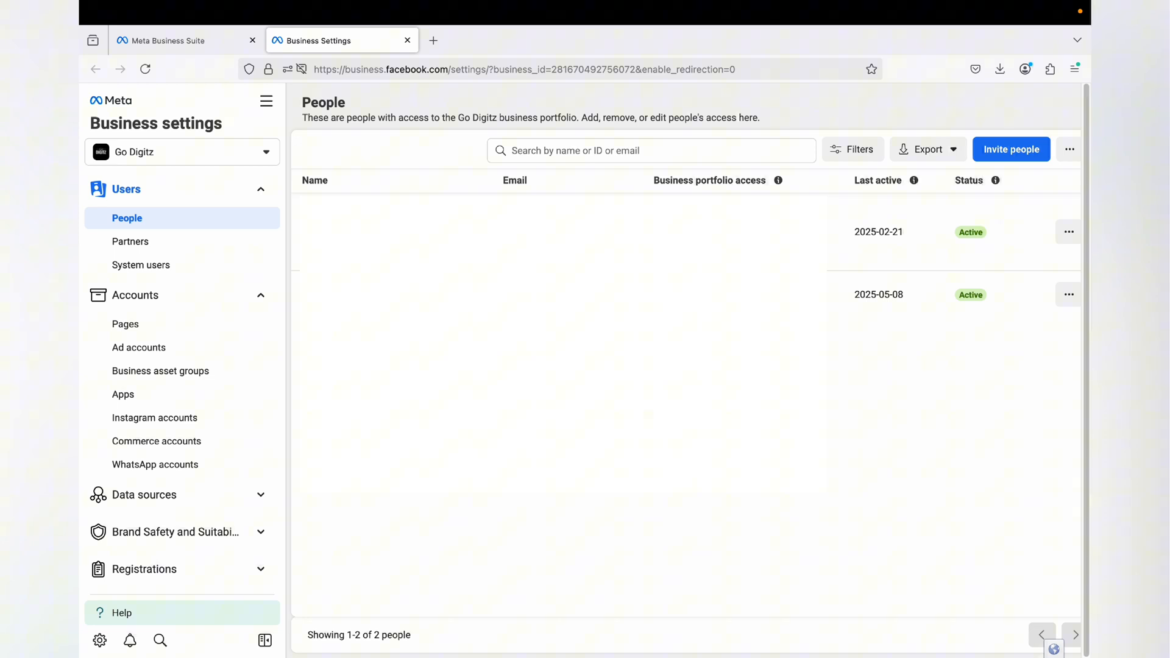
{"action": "mouse_move", "coordinate": [205, 277]}
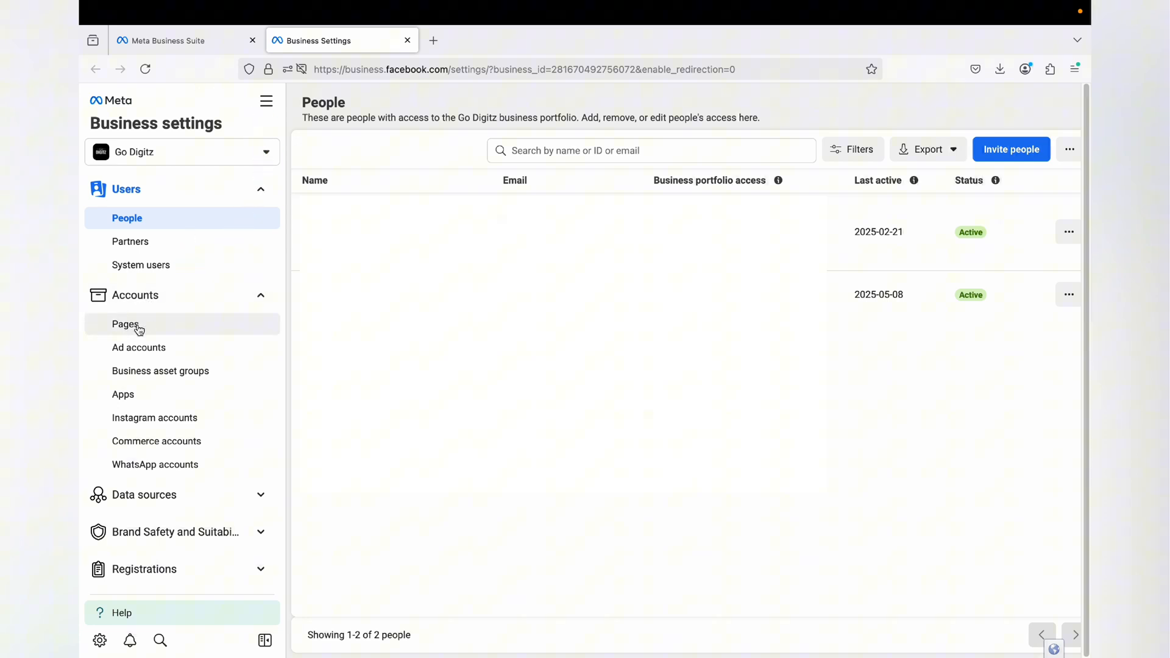
Show the Pages section of classic Business settings with Go Digitz listed
{"action": "left_click", "coordinate": [126, 325]}
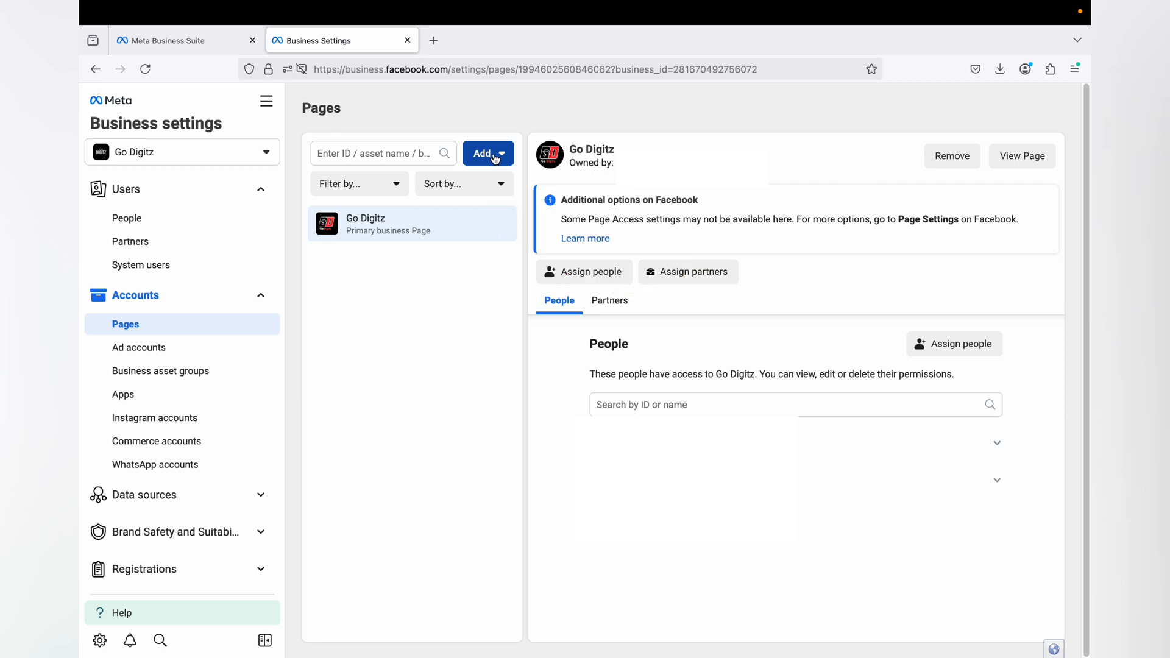
{"action": "mouse_move", "coordinate": [426, 259]}
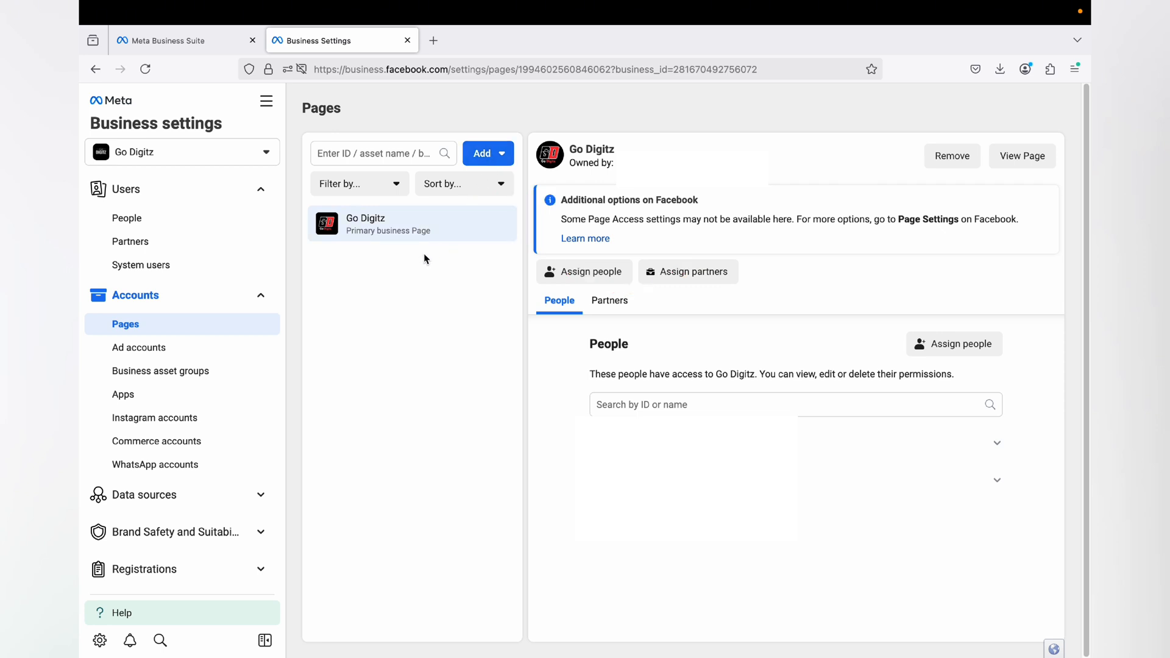
{"action": "mouse_move", "coordinate": [367, 235]}
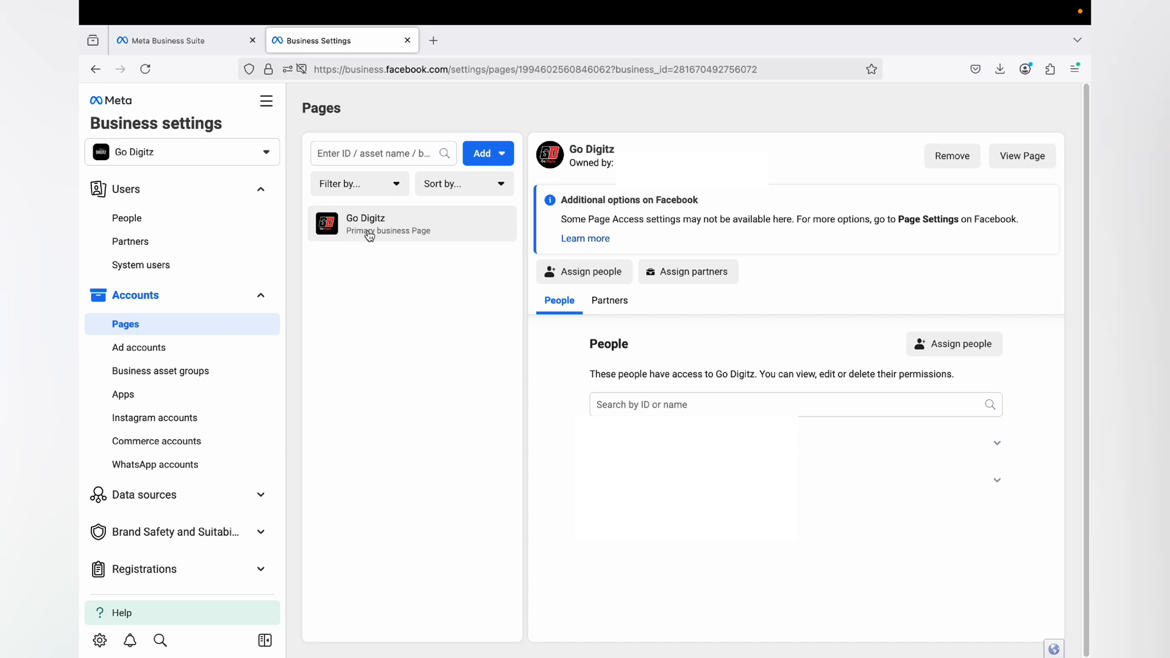
{"action": "mouse_move", "coordinate": [368, 240]}
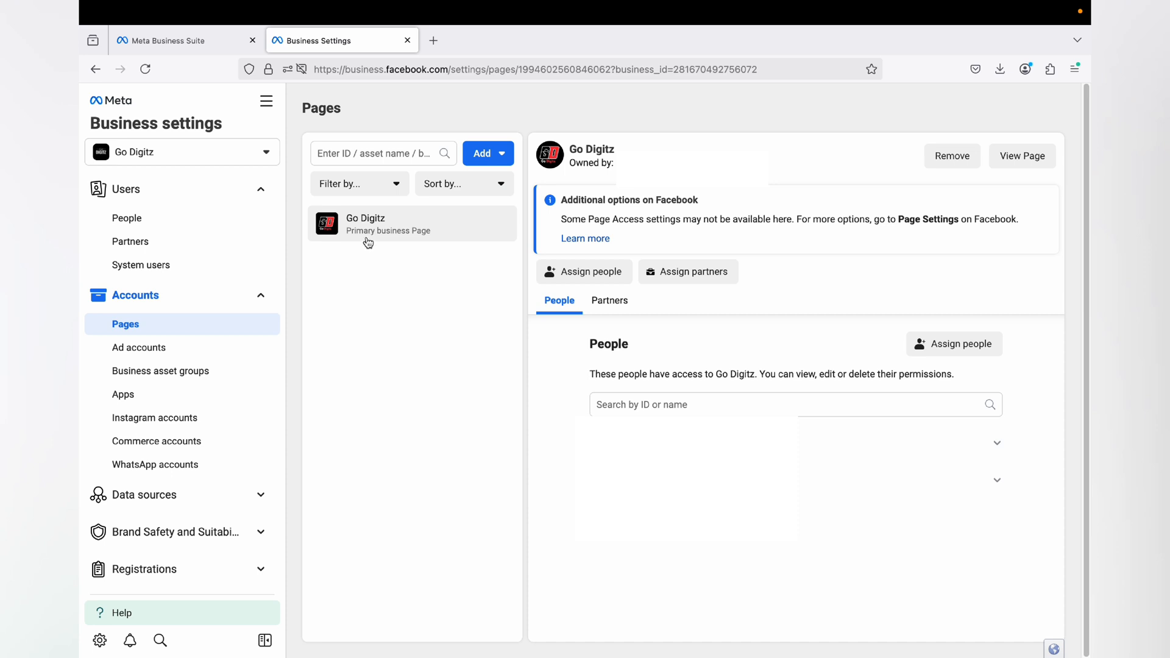
{"action": "mouse_move", "coordinate": [431, 320]}
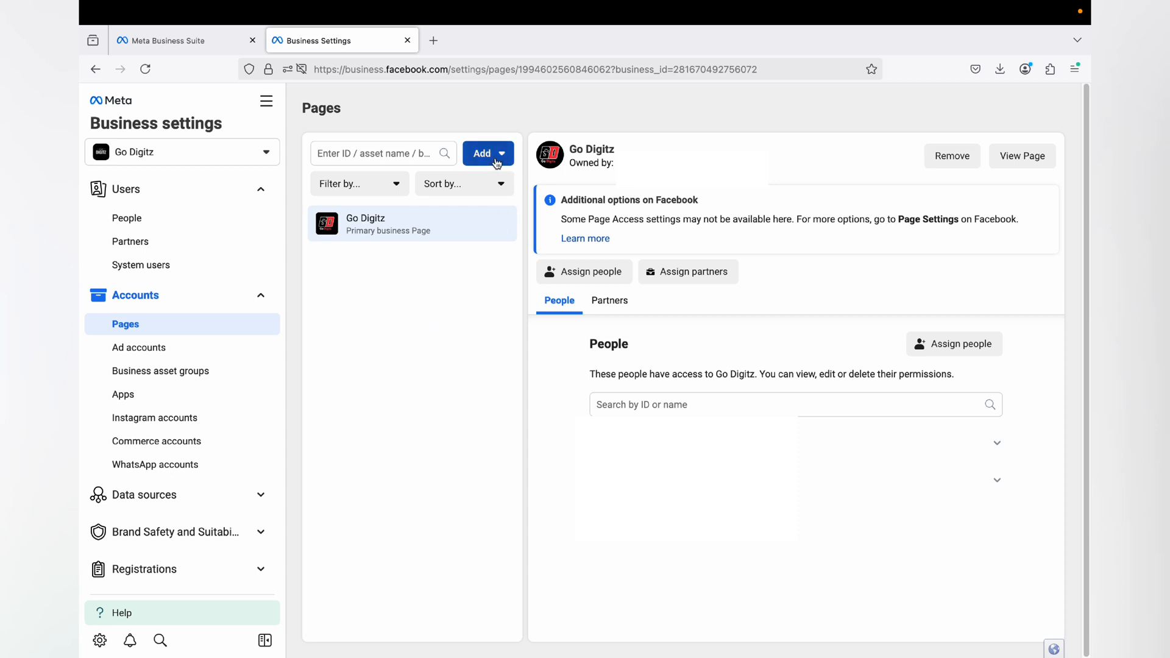
Expand the Add menu: add a Page, request access, or create a new Page
{"action": "left_click", "coordinate": [487, 154]}
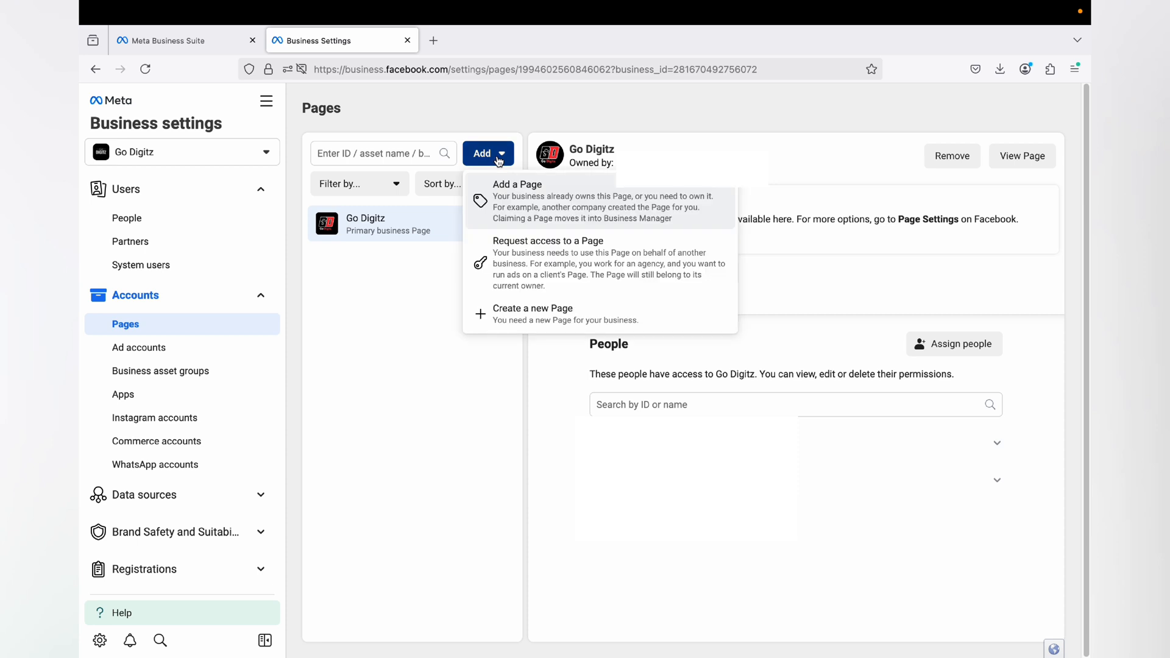
{"action": "mouse_move", "coordinate": [508, 209]}
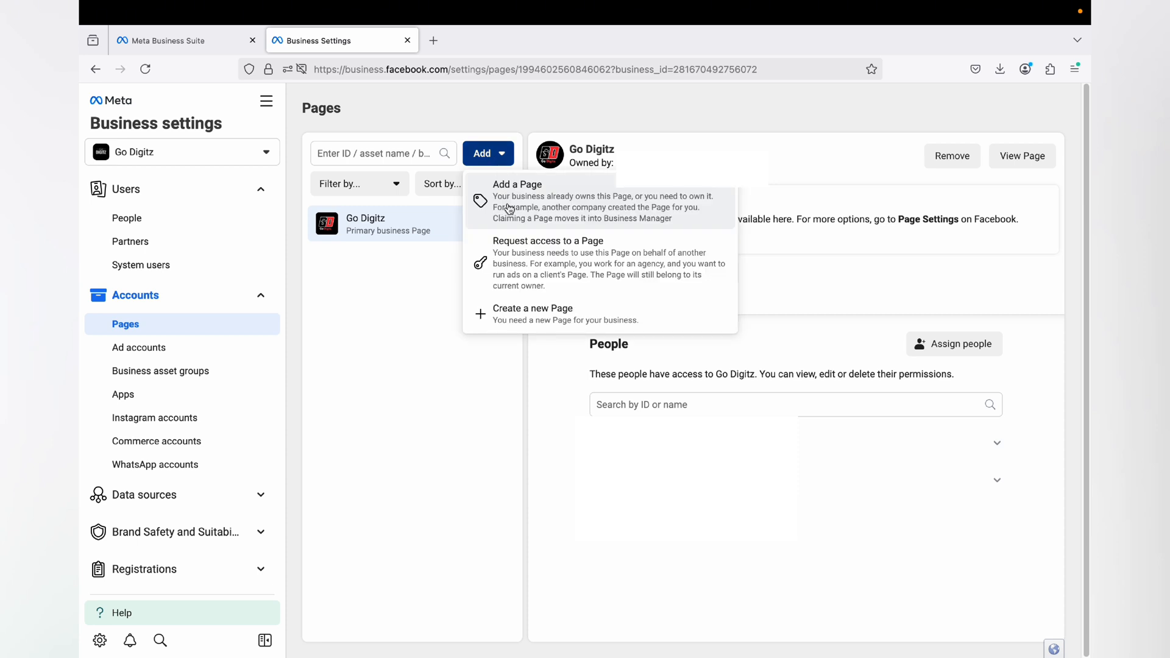
{"action": "mouse_move", "coordinate": [514, 238]}
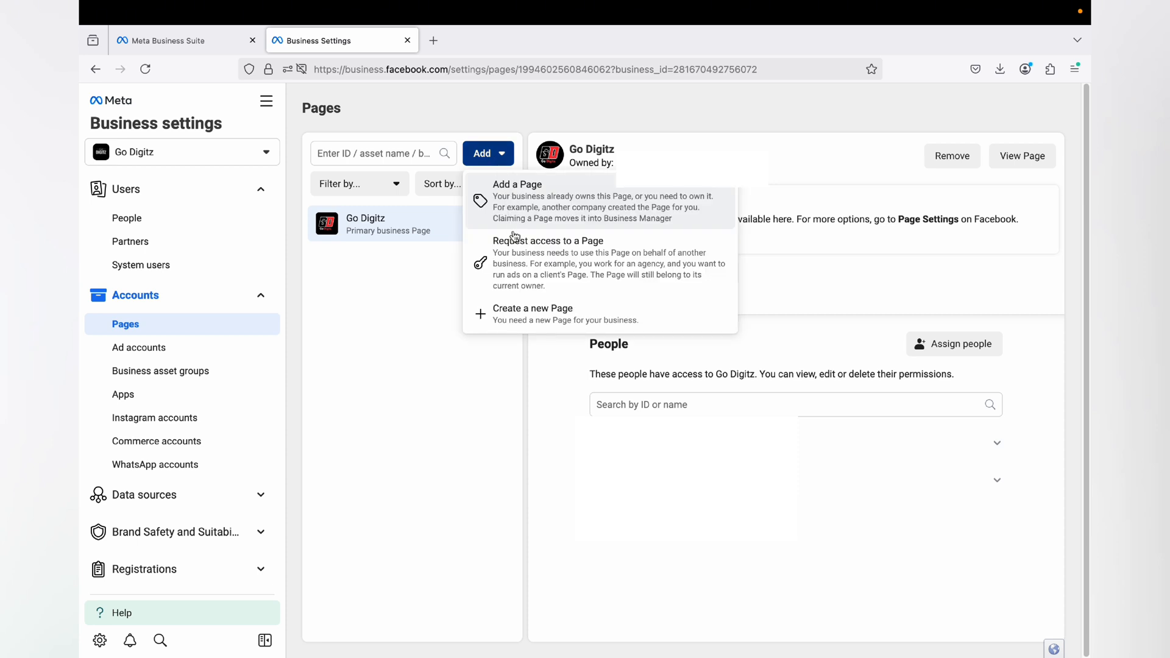
{"action": "mouse_move", "coordinate": [511, 247]}
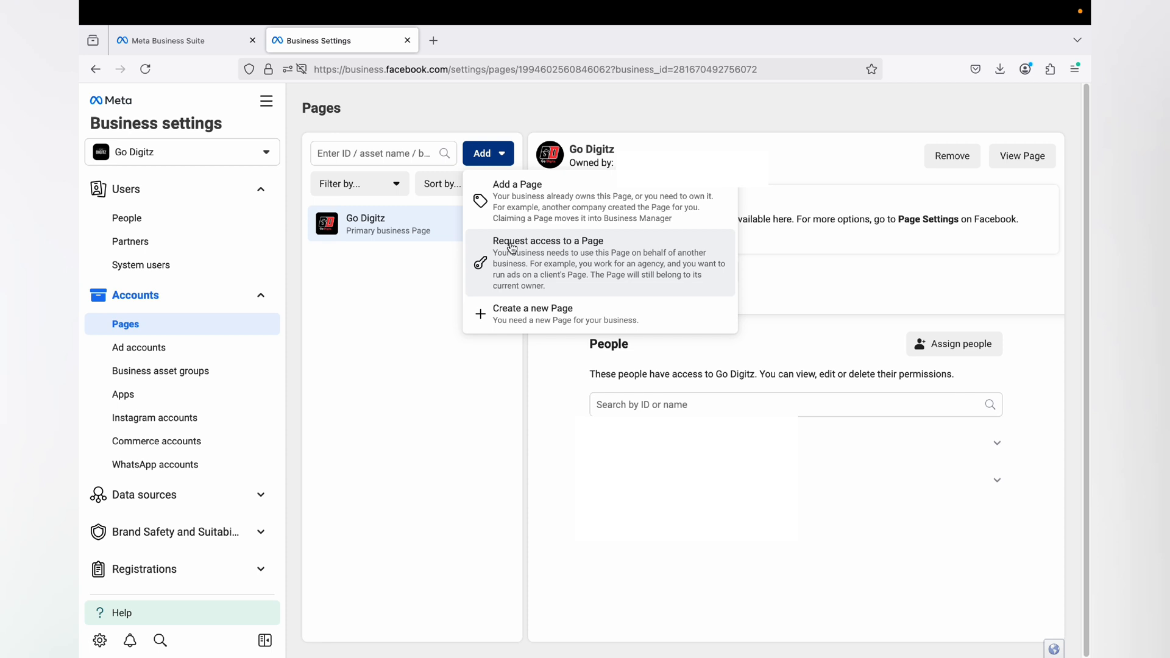
{"action": "mouse_move", "coordinate": [514, 316]}
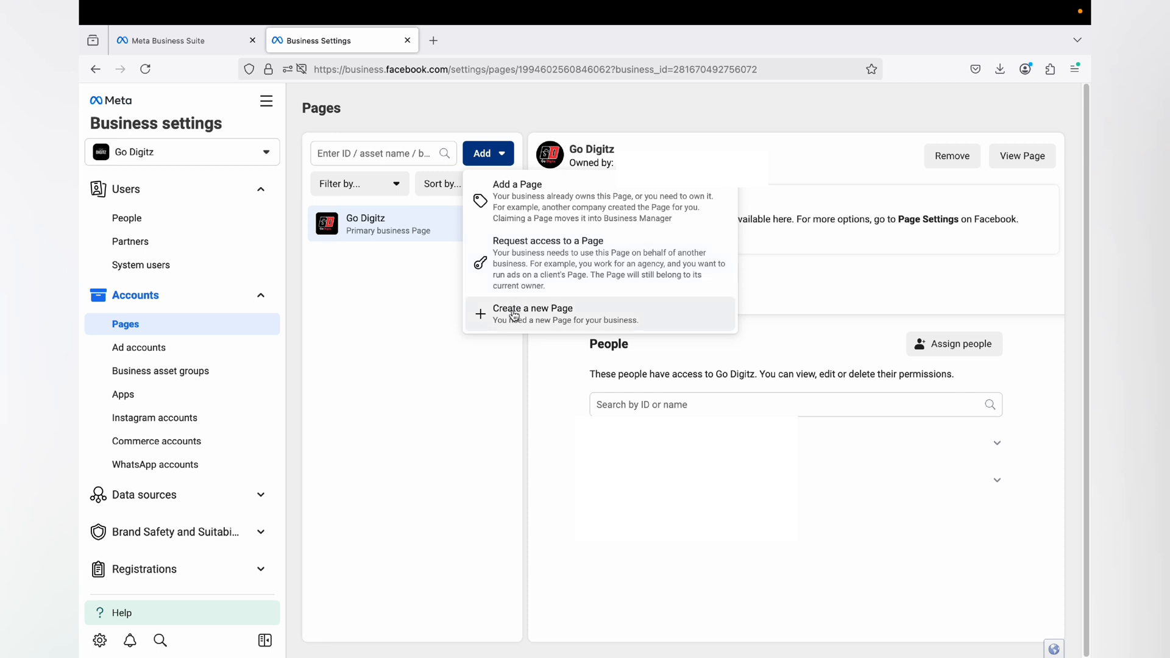
{"action": "mouse_move", "coordinate": [525, 214]}
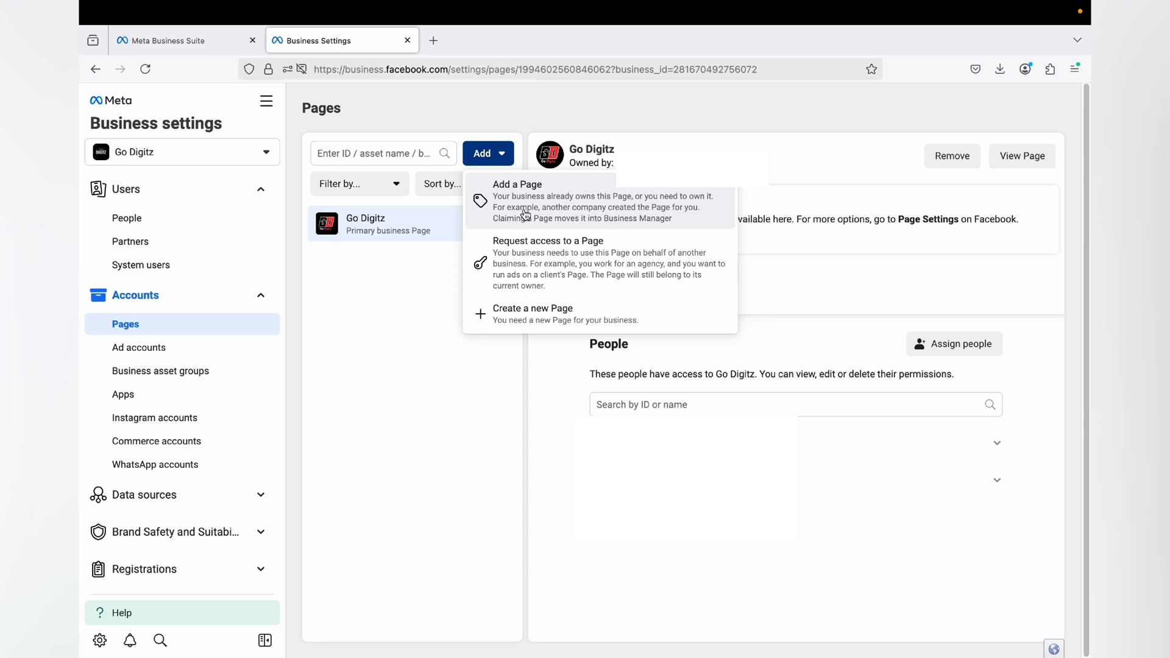
{"action": "mouse_move", "coordinate": [527, 252]}
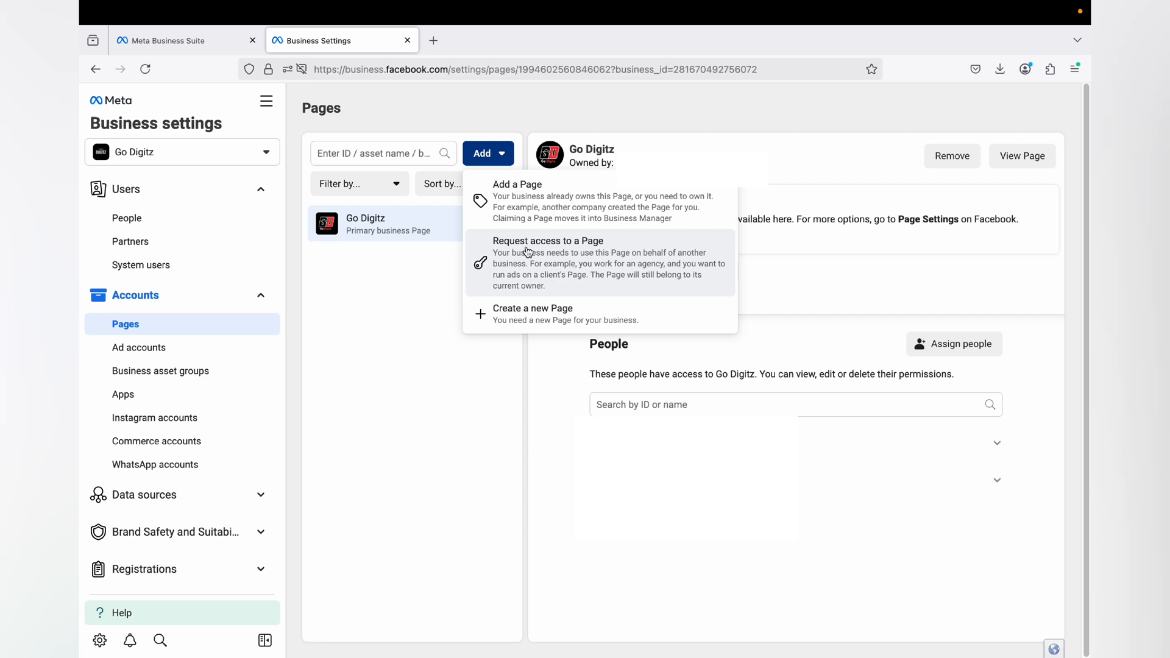
{"action": "mouse_move", "coordinate": [521, 313]}
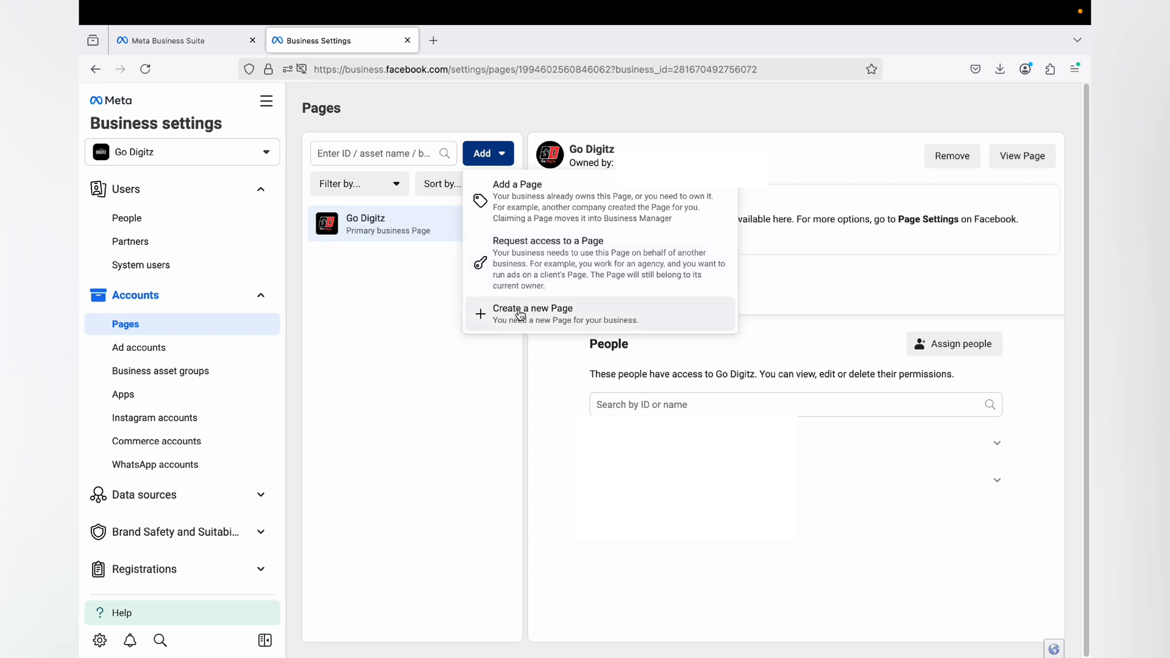
{"action": "mouse_move", "coordinate": [567, 217]}
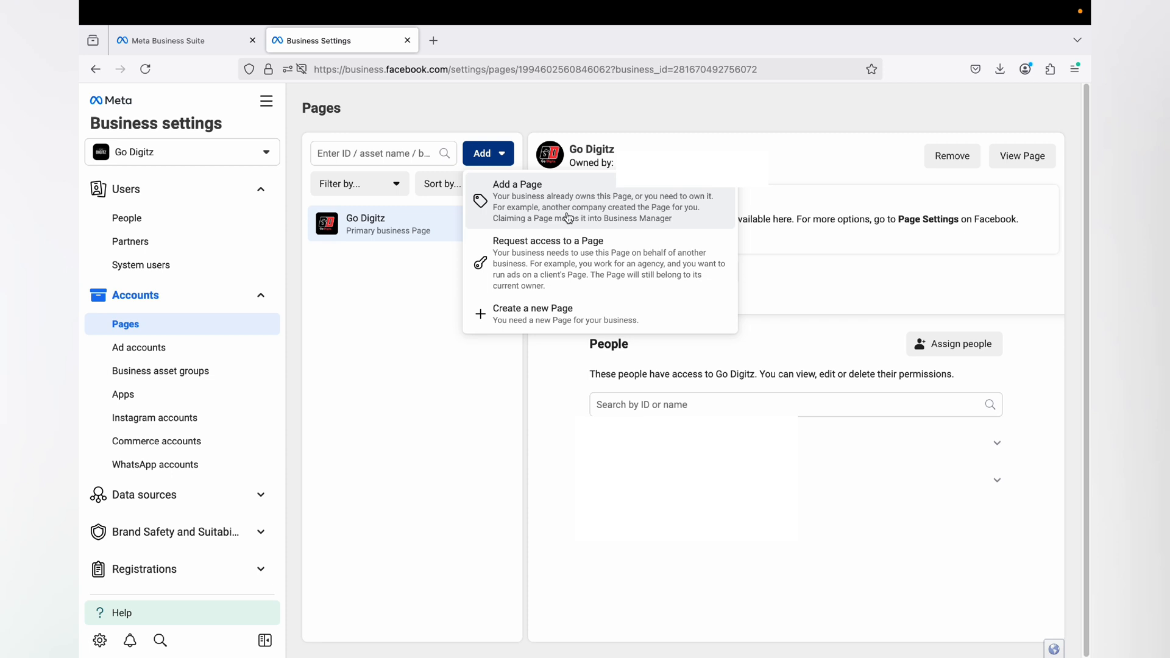
Choose 'Add a Page', view the Add a Facebook Page dialog, then close it
{"action": "left_click", "coordinate": [517, 201]}
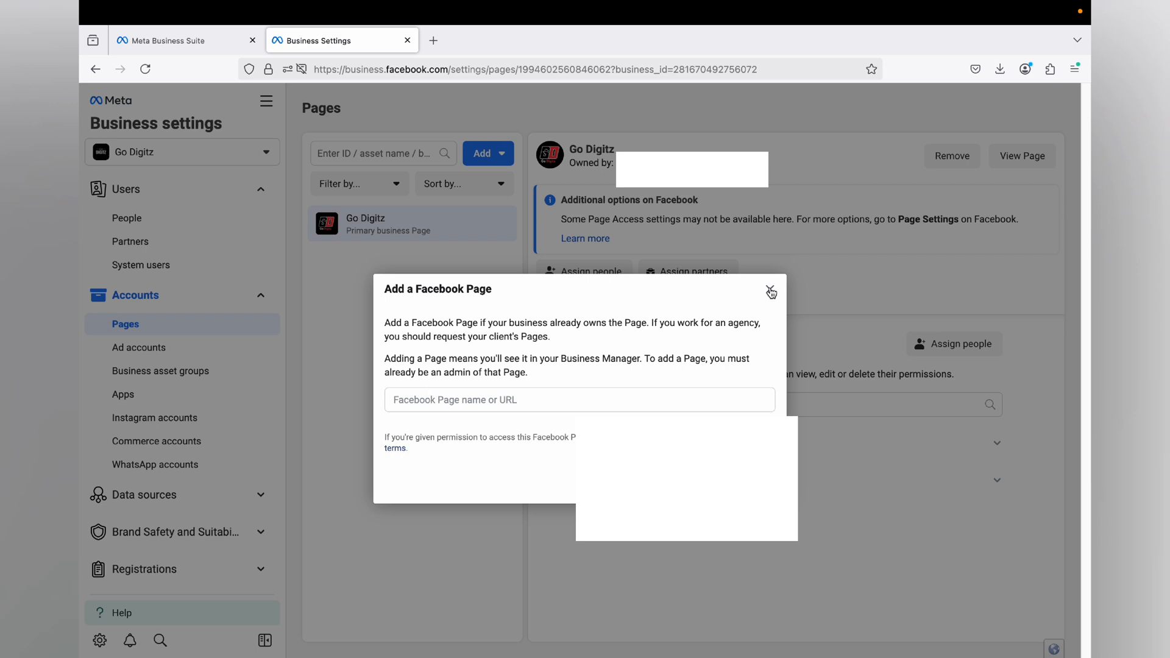
{"action": "left_click", "coordinate": [770, 291]}
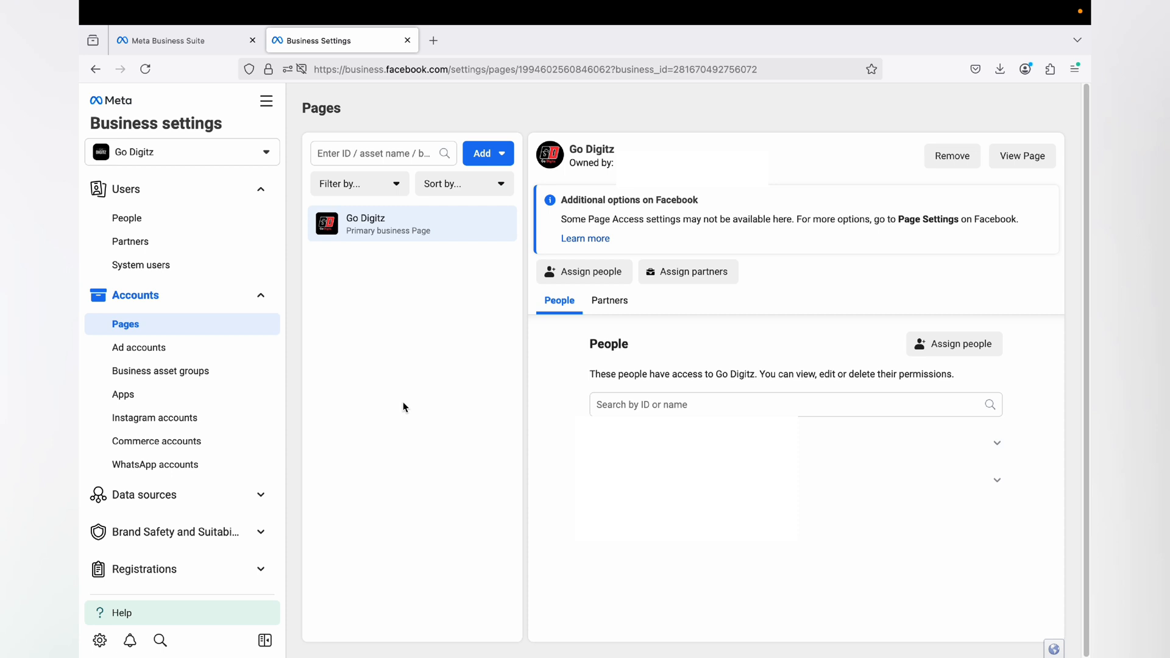